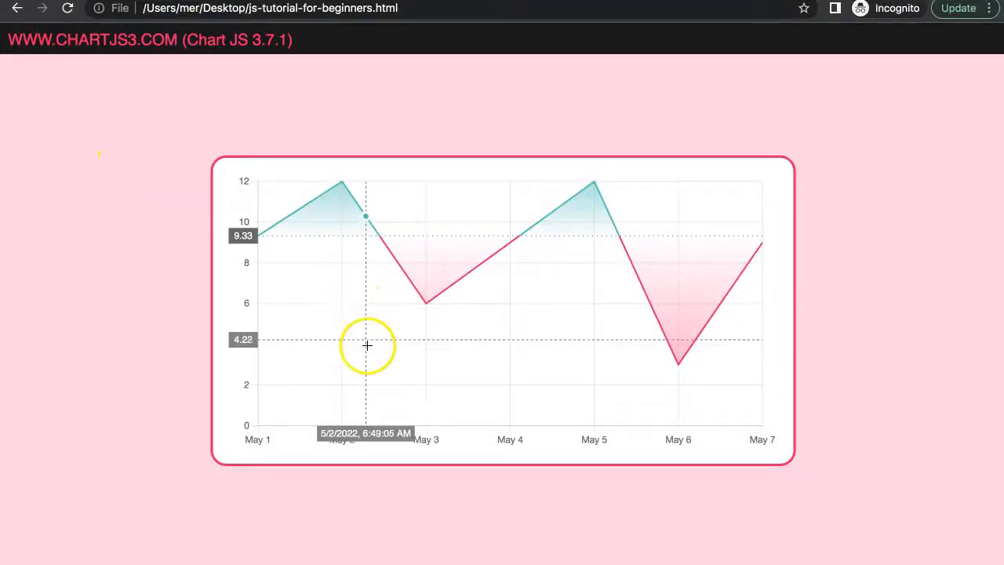
{"action": "mouse_move", "coordinate": [455, 413]}
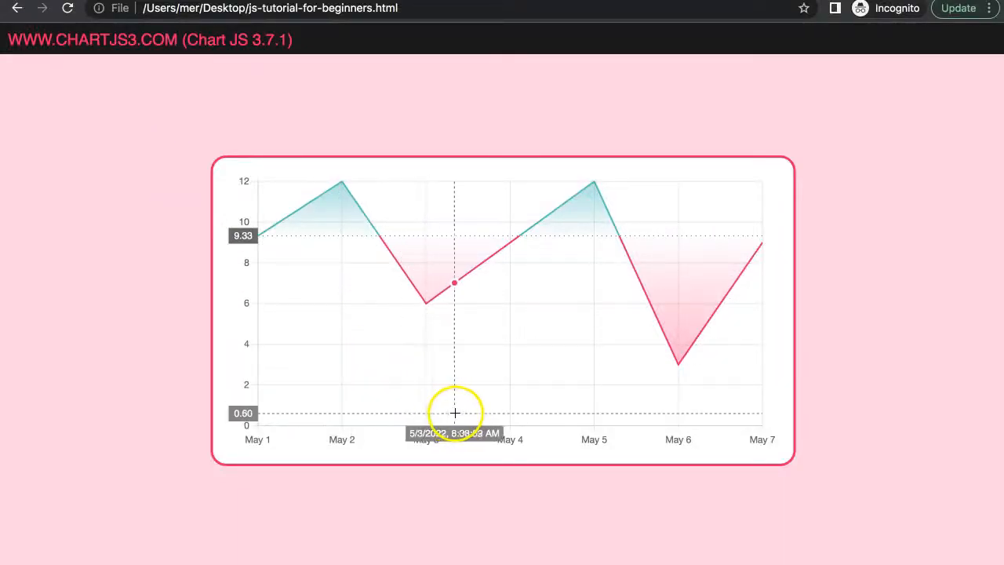
{"action": "mouse_move", "coordinate": [518, 411]}
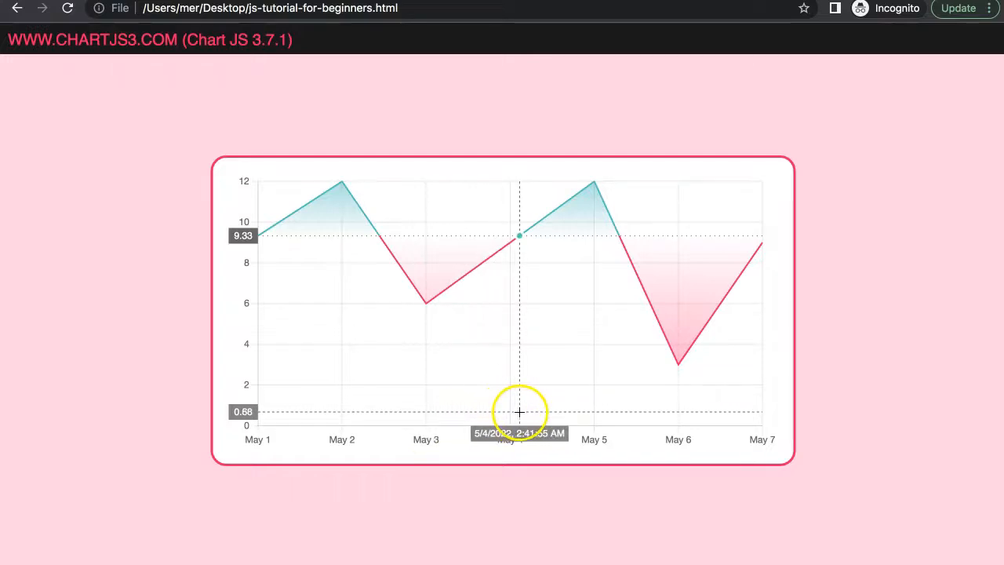
{"action": "mouse_move", "coordinate": [531, 416]}
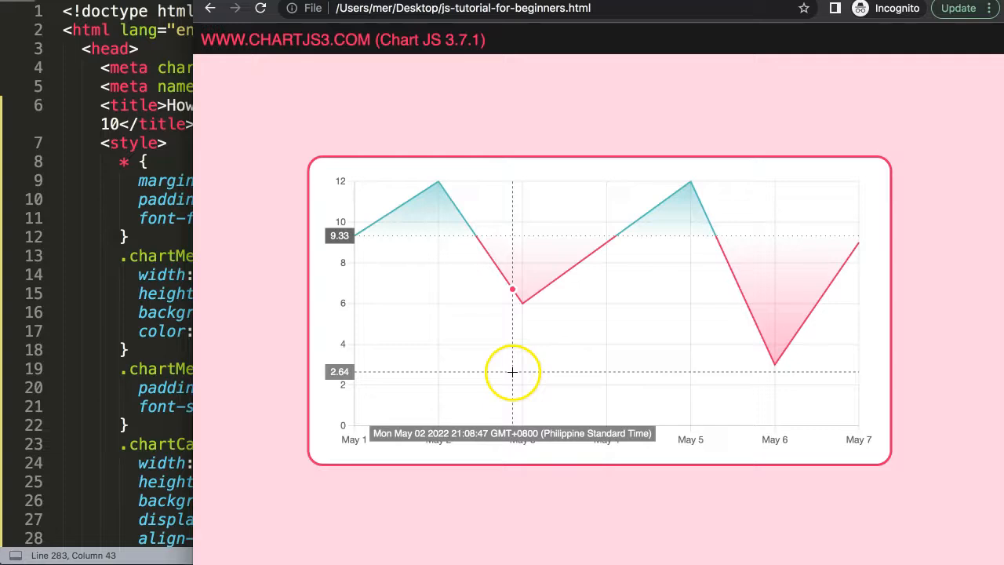
{"action": "mouse_move", "coordinate": [527, 389]}
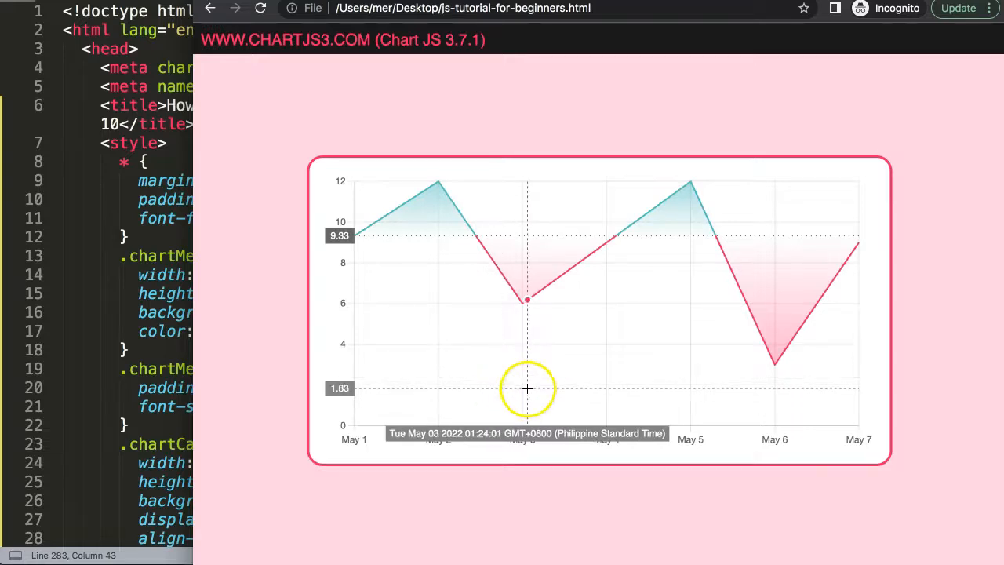
{"action": "mouse_move", "coordinate": [589, 395]}
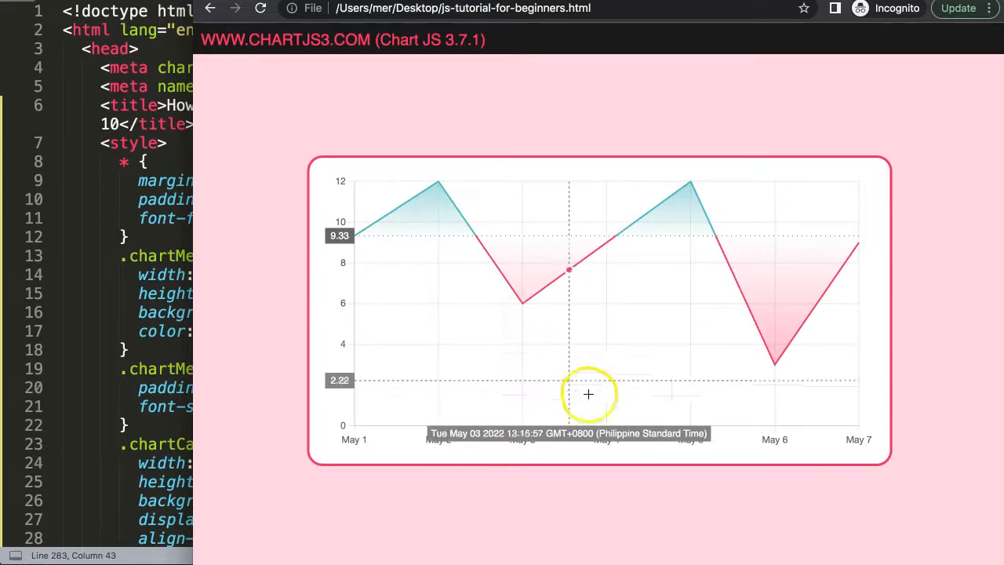
{"action": "mouse_move", "coordinate": [499, 378]}
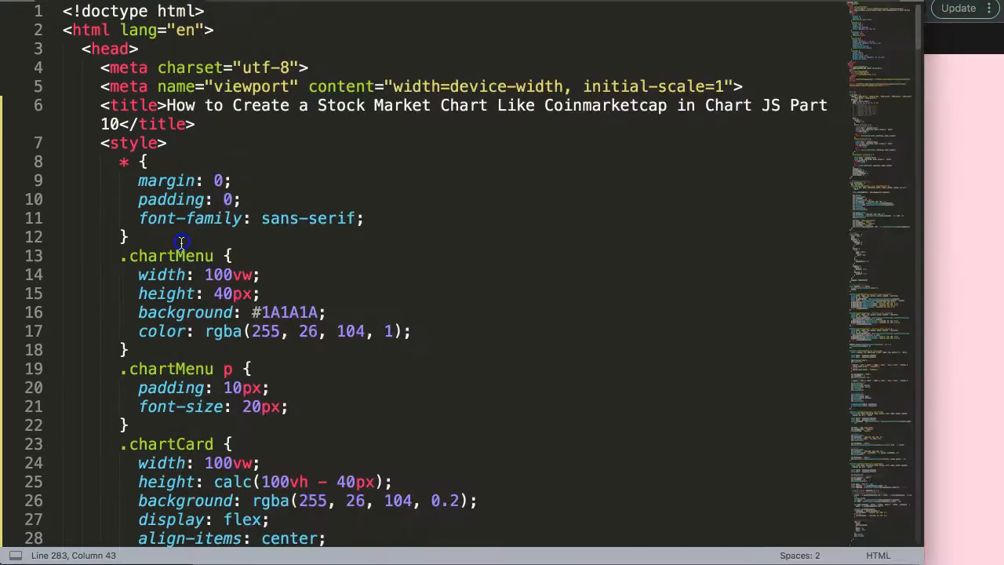
{"action": "scroll", "scroll_direction": "down", "scroll_amount": 3}
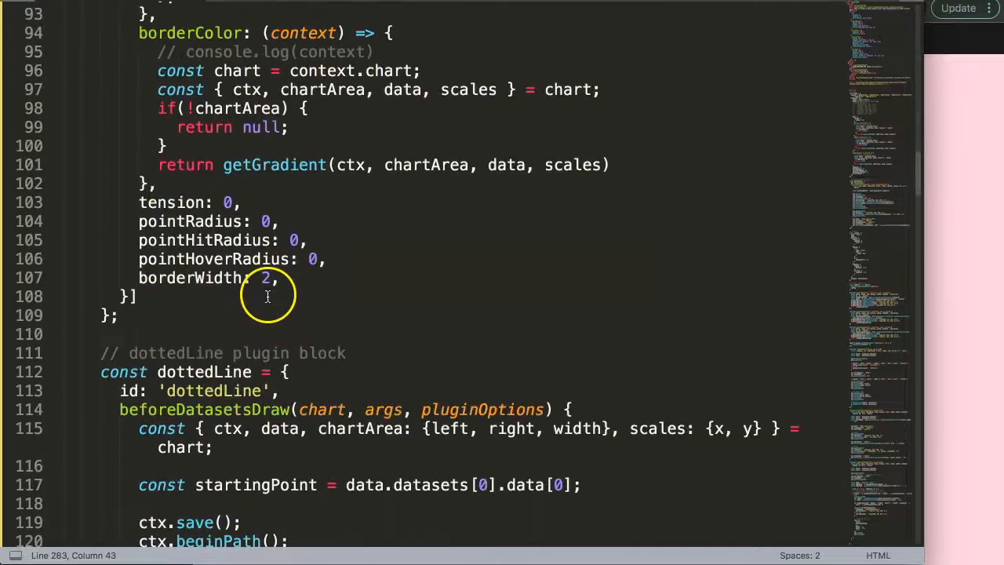
{"action": "scroll", "scroll_direction": "down", "scroll_amount": 3}
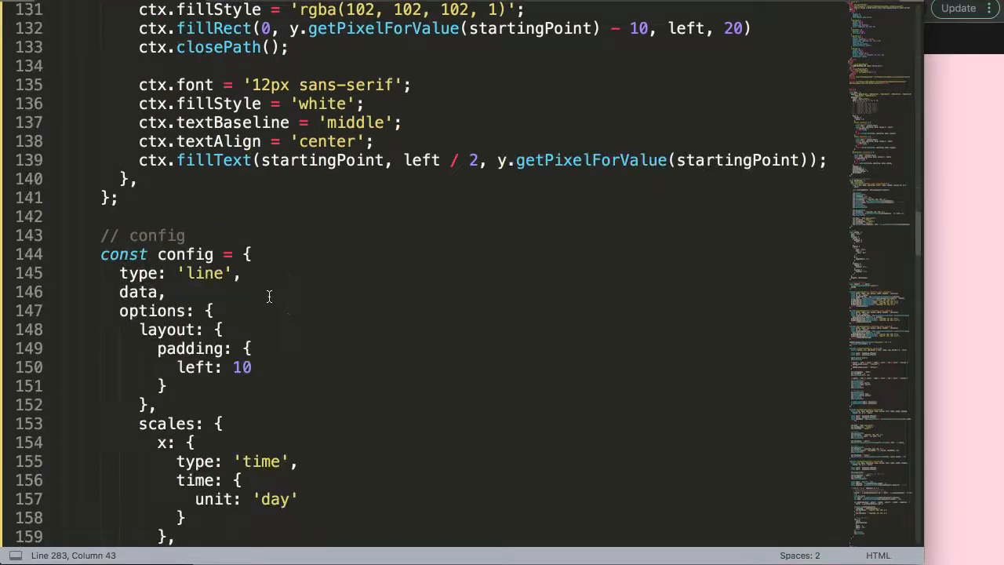
{"action": "scroll", "scroll_direction": "down", "scroll_amount": 3}
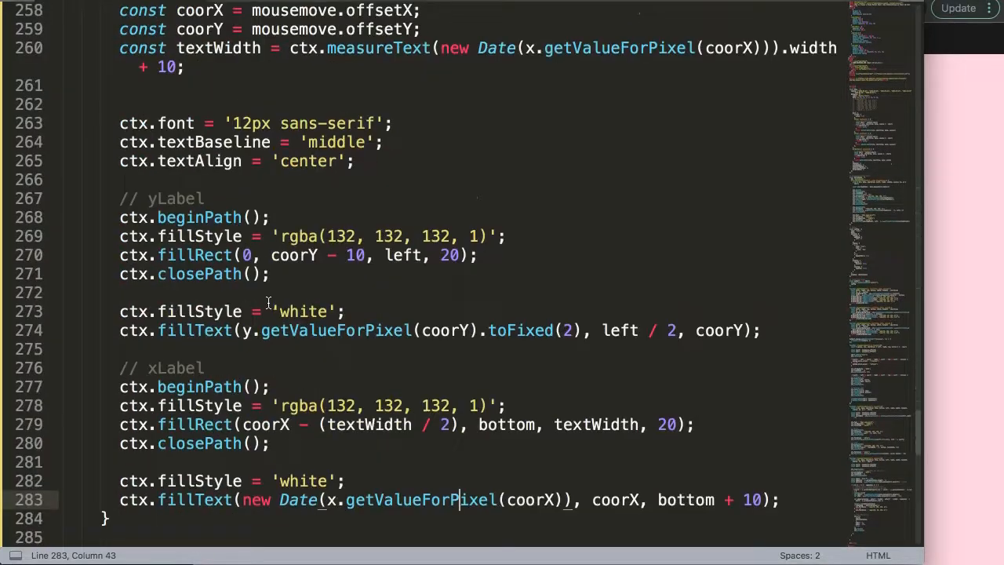
{"action": "scroll", "scroll_direction": "down", "scroll_amount": 3}
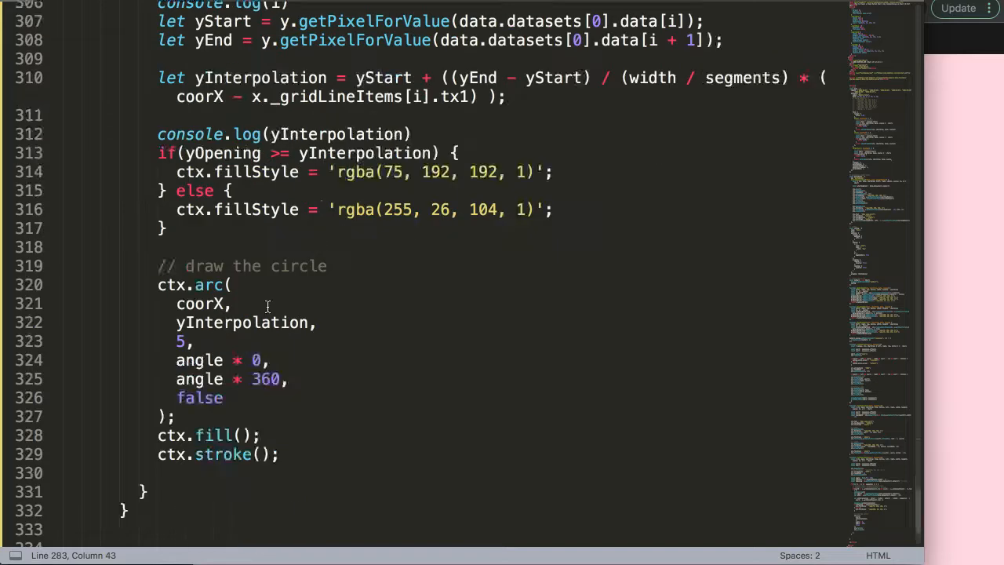
{"action": "scroll", "scroll_direction": "down", "scroll_amount": 3}
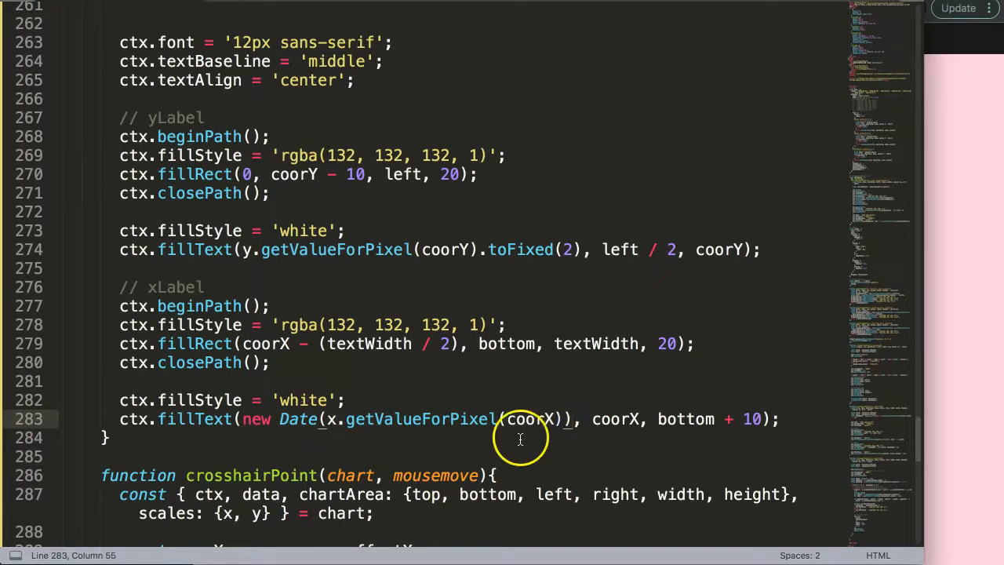
{"action": "mouse_move", "coordinate": [573, 433]}
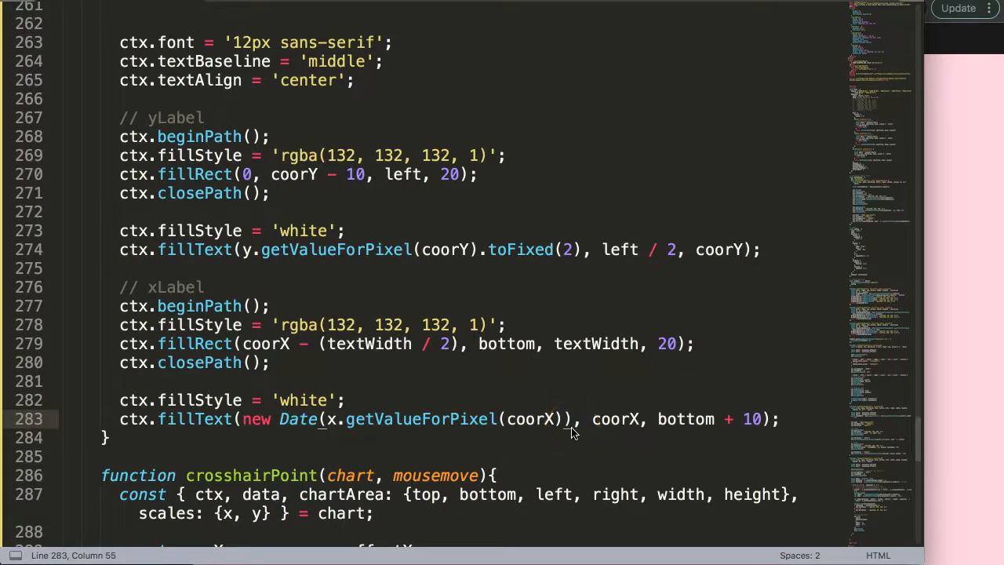
{"action": "type", "text": ".."}
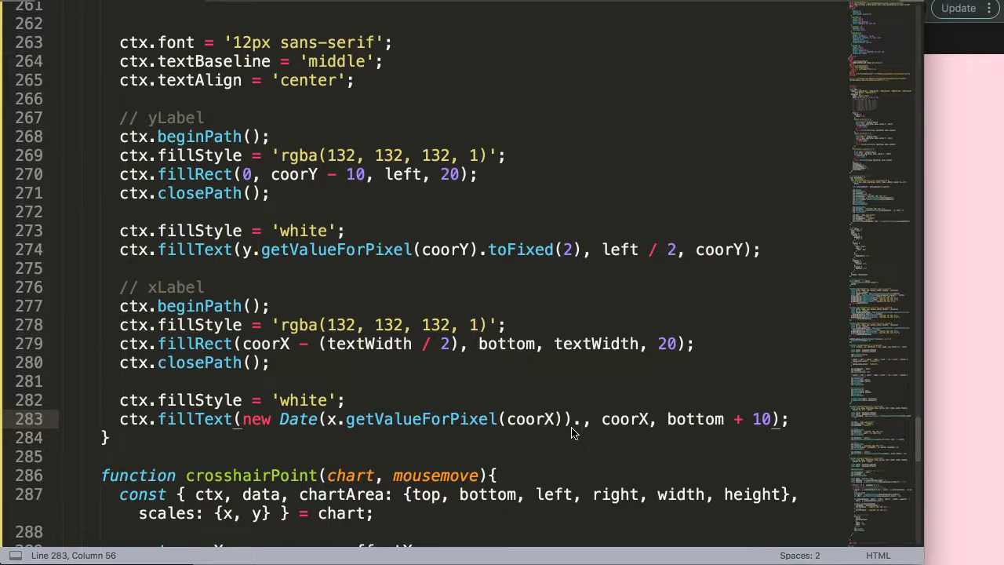
{"action": "type", "text": "t"}
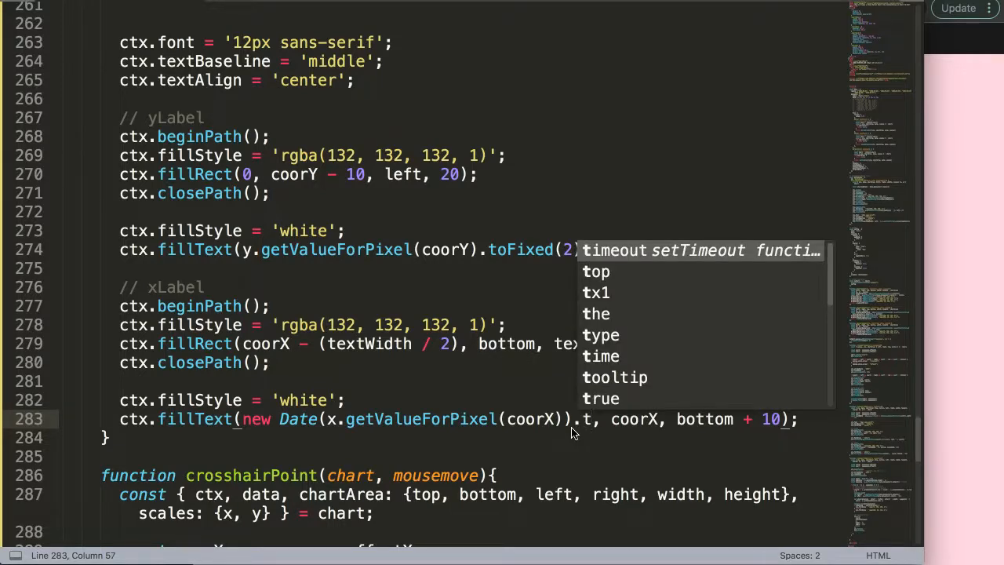
{"action": "type", "text": ".toLocaleStri"}
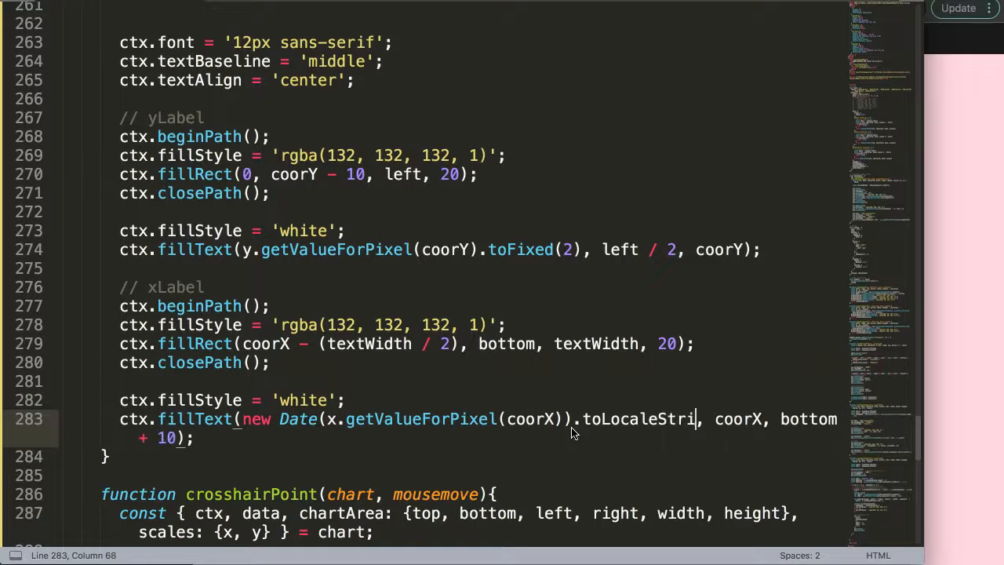
{"action": "type", "text": "ng()"}
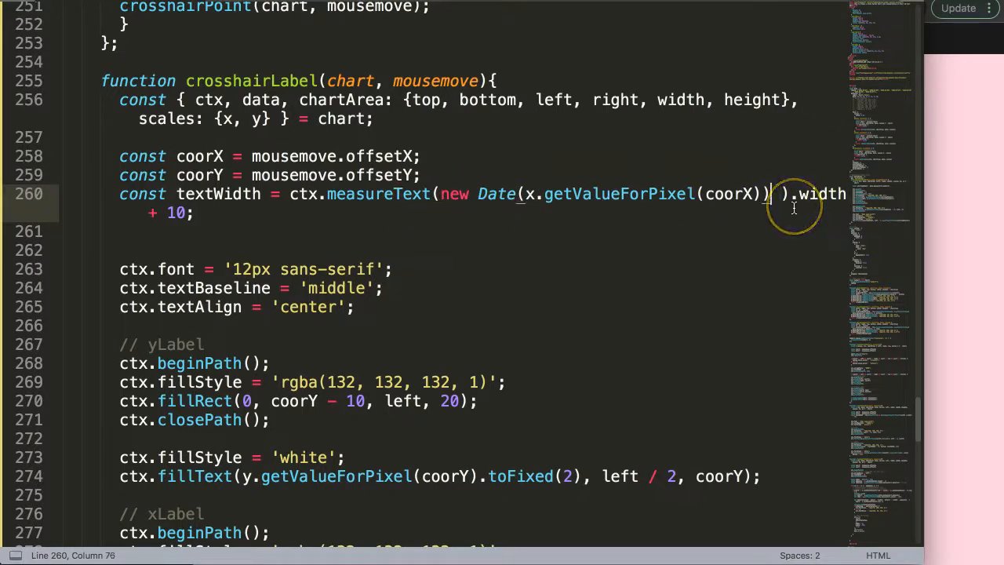
{"action": "type", "text": ".toLocaleString()"}
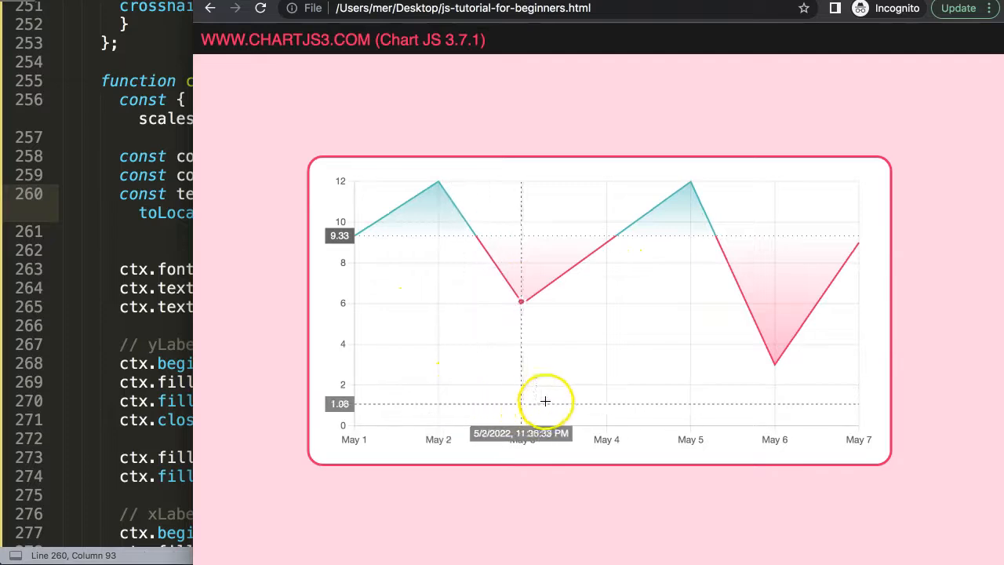
{"action": "mouse_move", "coordinate": [667, 386]}
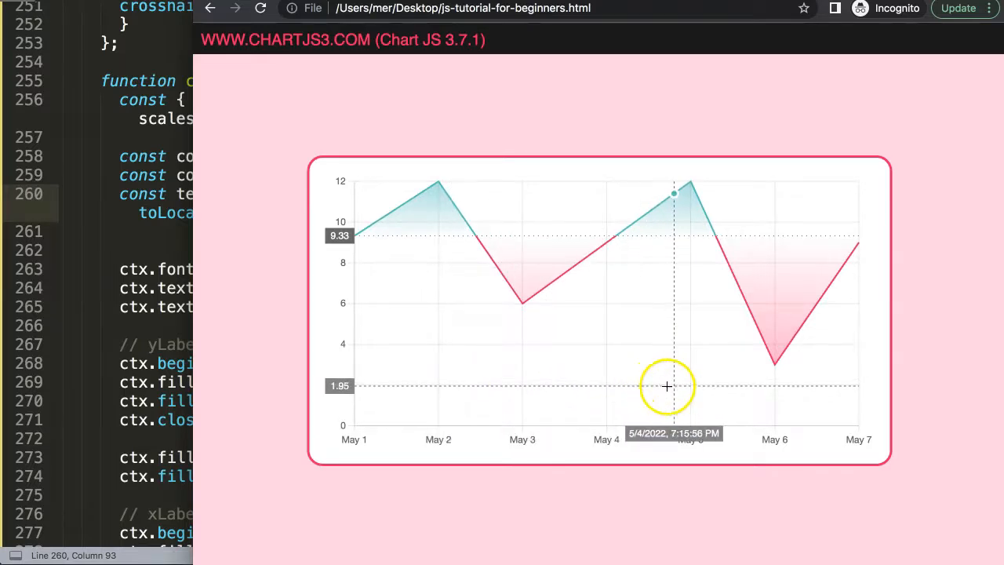
{"action": "mouse_move", "coordinate": [769, 395]}
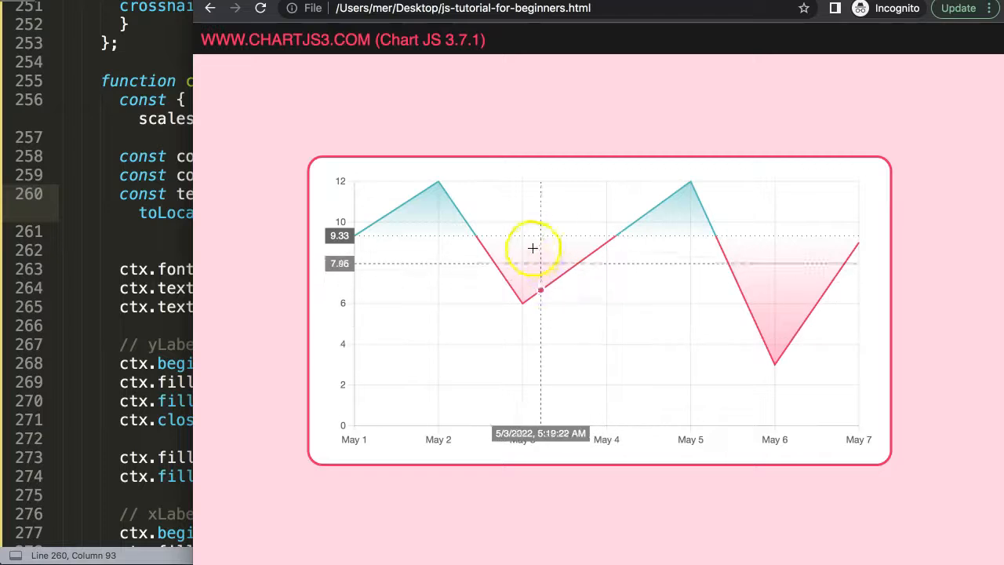
{"action": "mouse_move", "coordinate": [477, 348]}
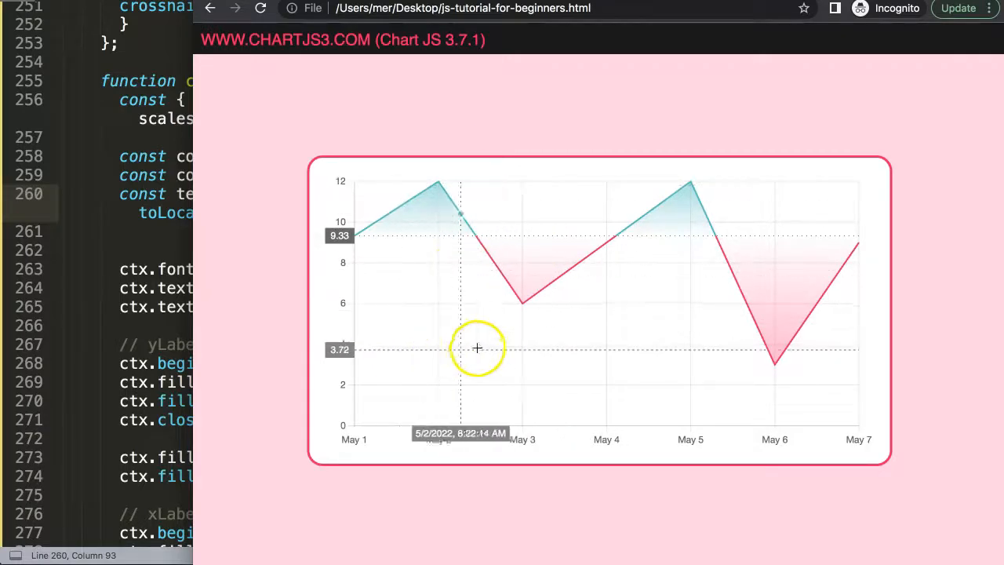